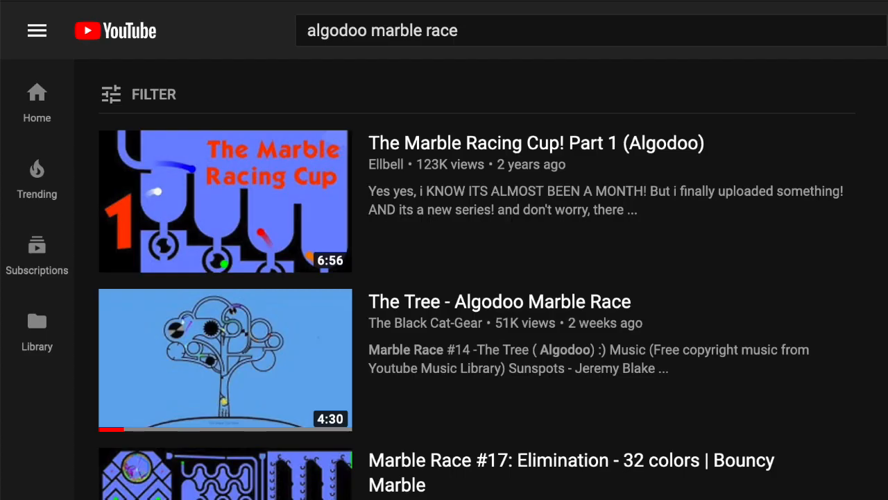
scroll("down", 3)
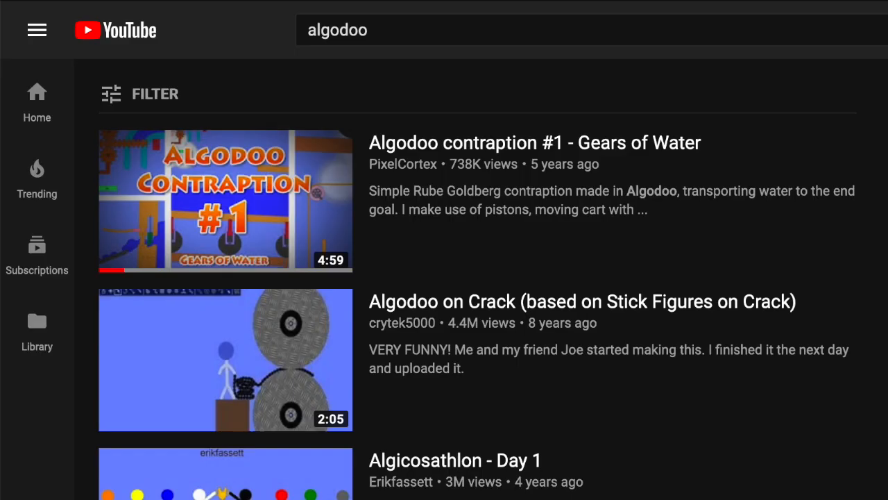
scroll("down", 3)
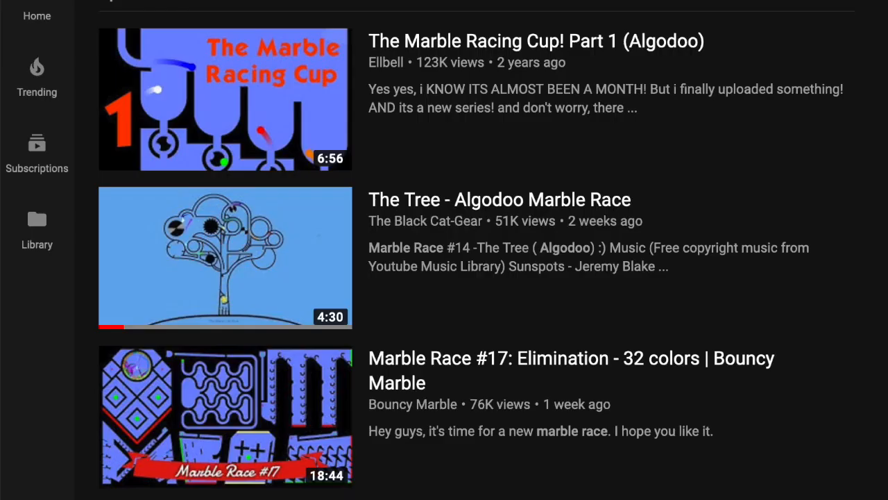
scroll("down", 3)
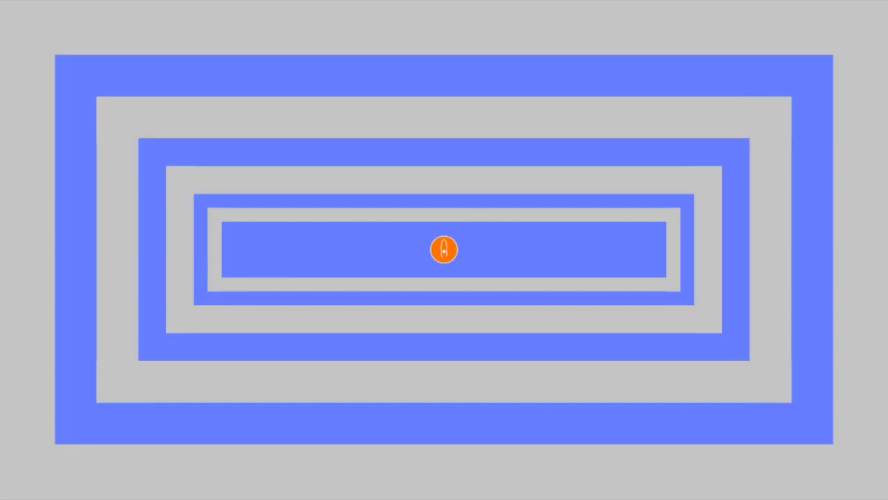
left_click(442, 248)
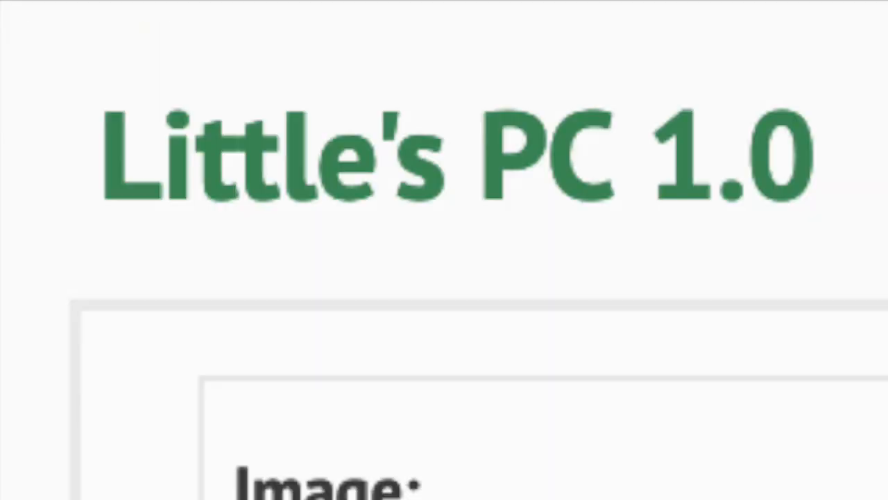
scroll("down", 3)
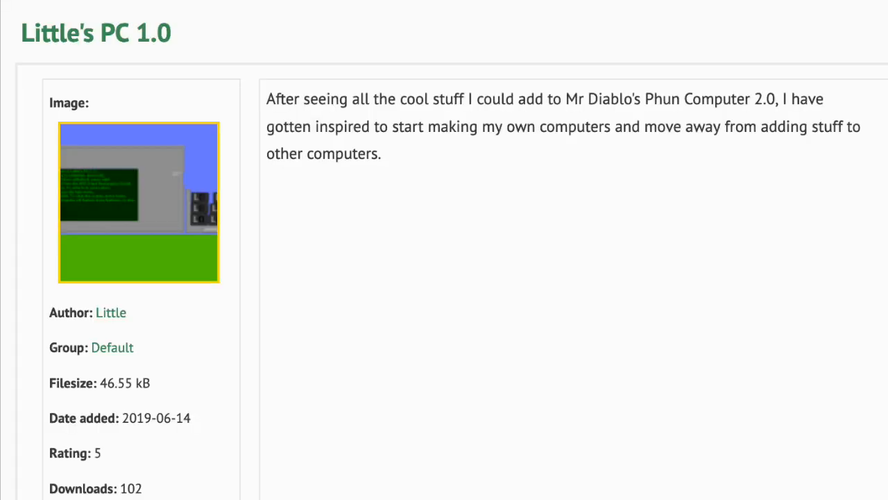
left_click(139, 203)
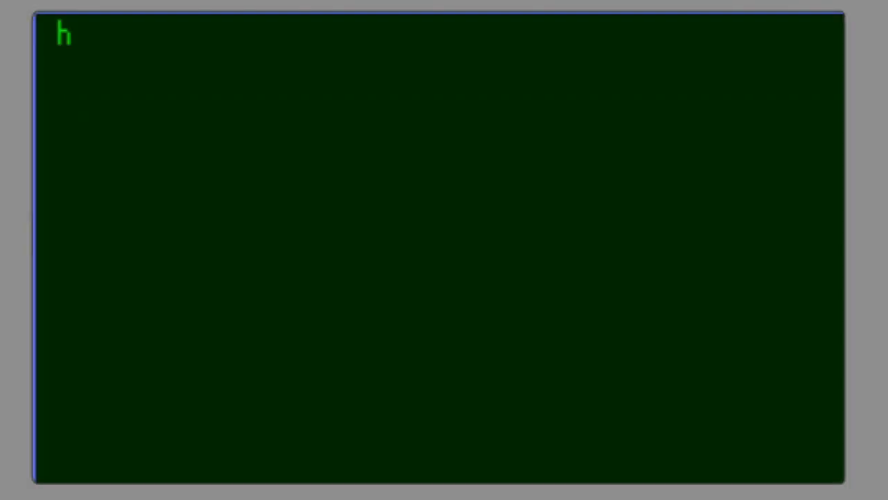
- Type 'ello' to complete hello, then after the welcome text resets type a fresh 'h'
type("el")
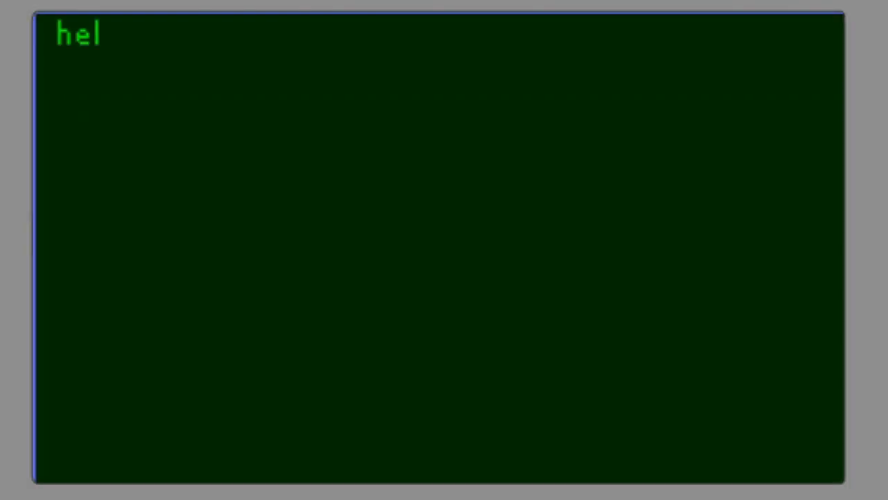
type("lo")
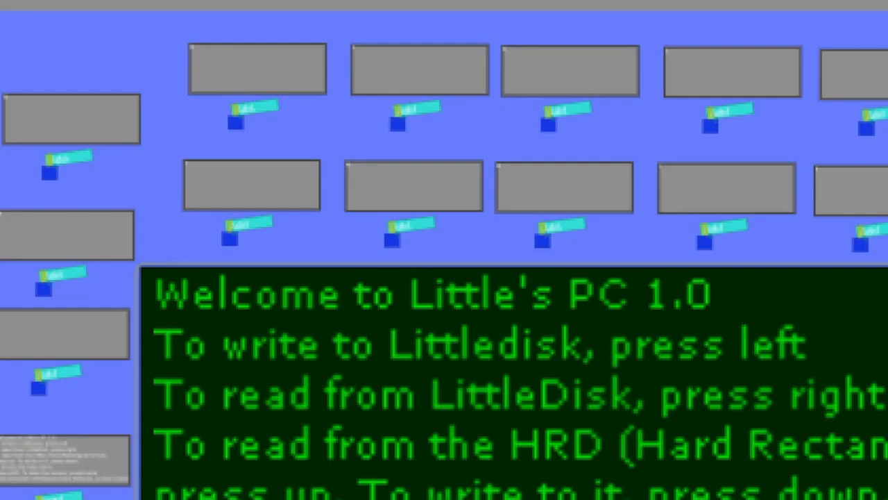
type("h")
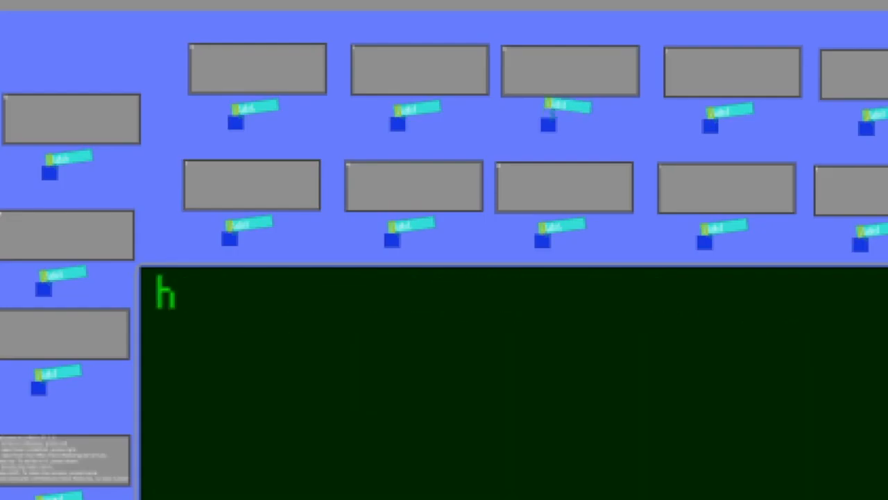